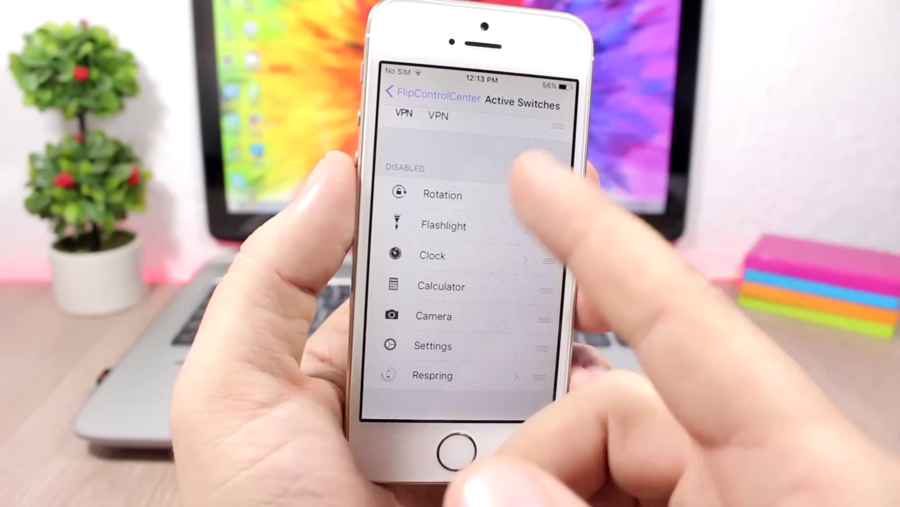
# Review FlipControlCenter's Active Switches list of enabled and disabled switches
pyautogui.click(393, 98)
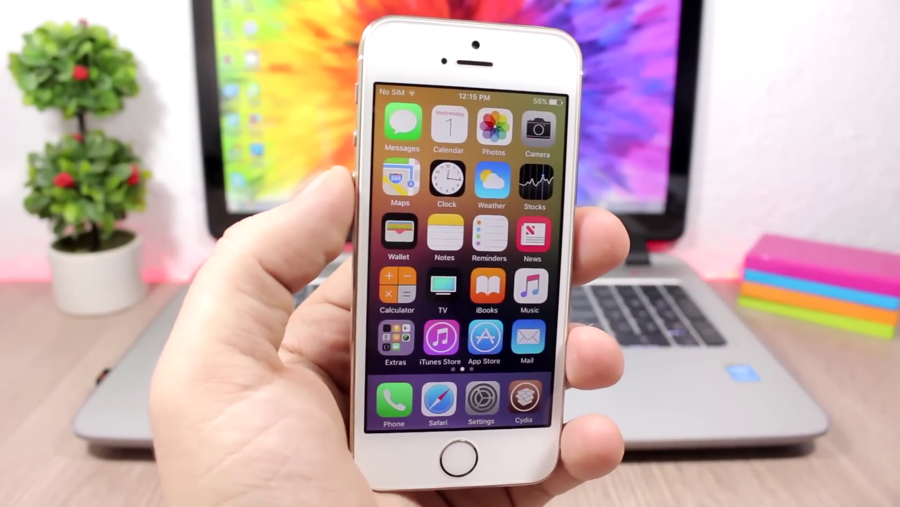
# Enable Peek-a-Boo with sensitivity 150, peek and pop haptics, and Messages support
pyautogui.click(492, 126)
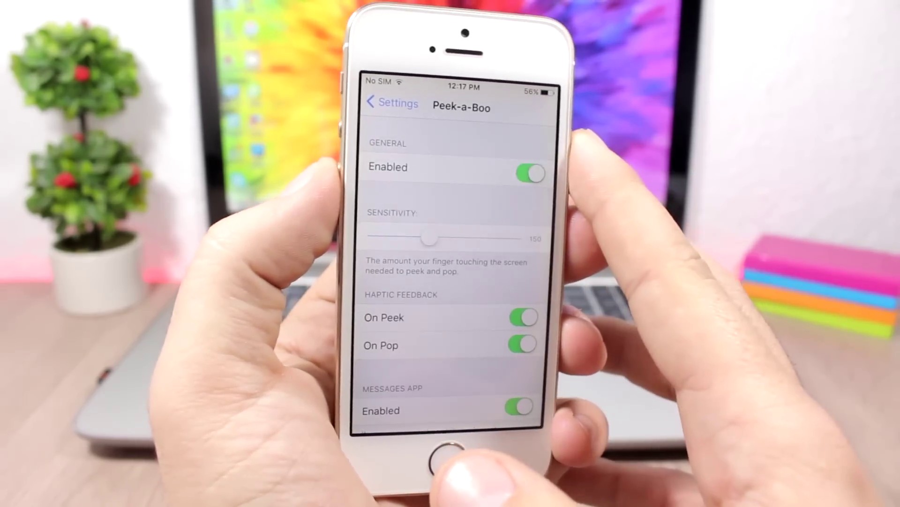
pyautogui.scroll(-3)
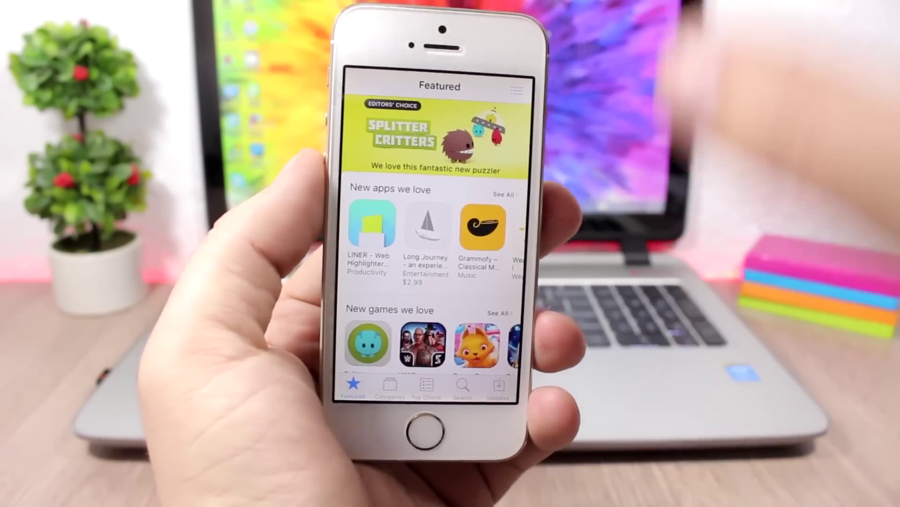
# Bring up the App Store Search page and focus the search field
pyautogui.click(462, 384)
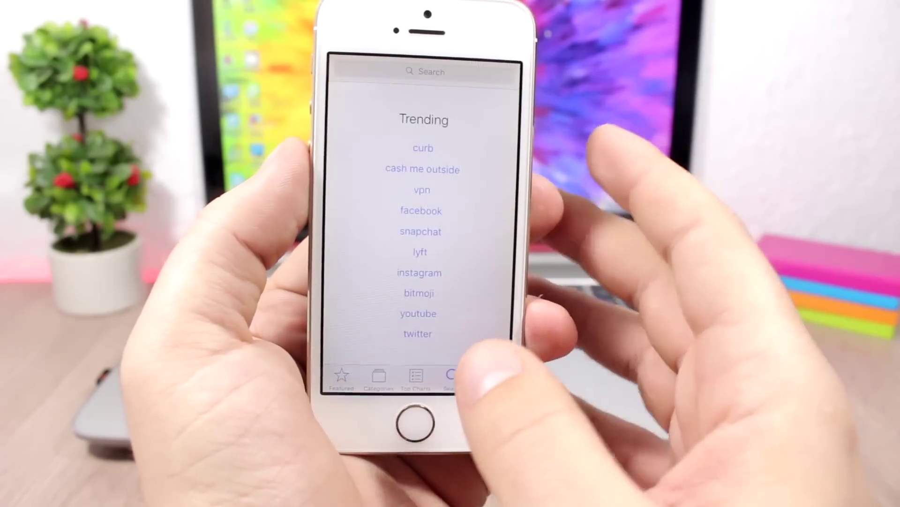
pyautogui.click(429, 72)
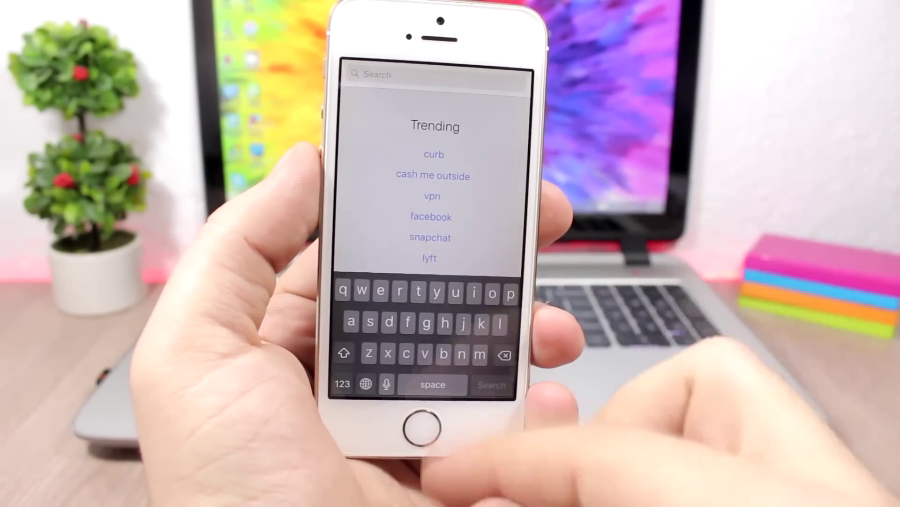